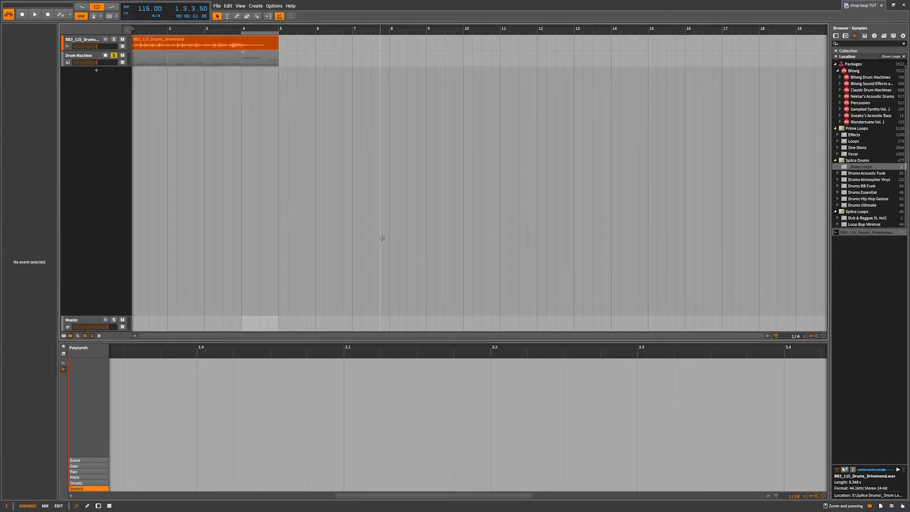
# Set the loop range in the ruler to span mid bar 2 through mid bar 3
pyautogui.click(114, 55)
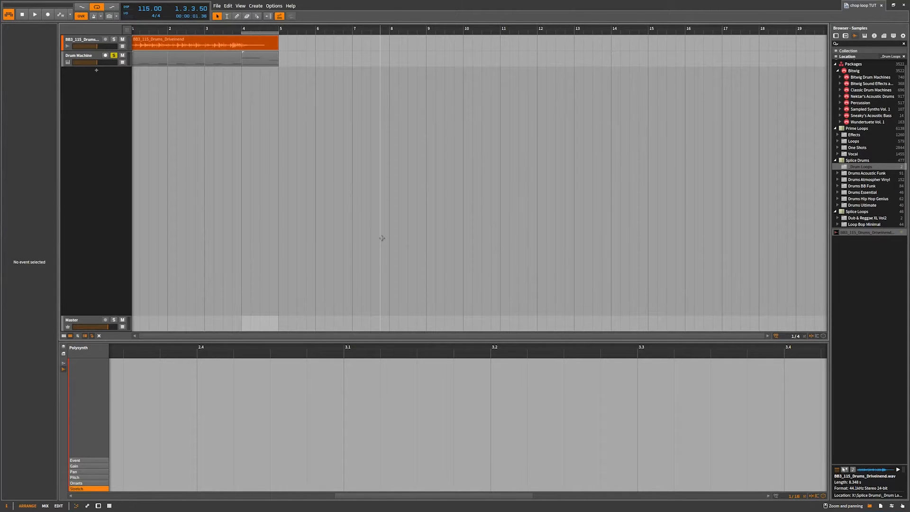
pyautogui.moveTo(370, 237)
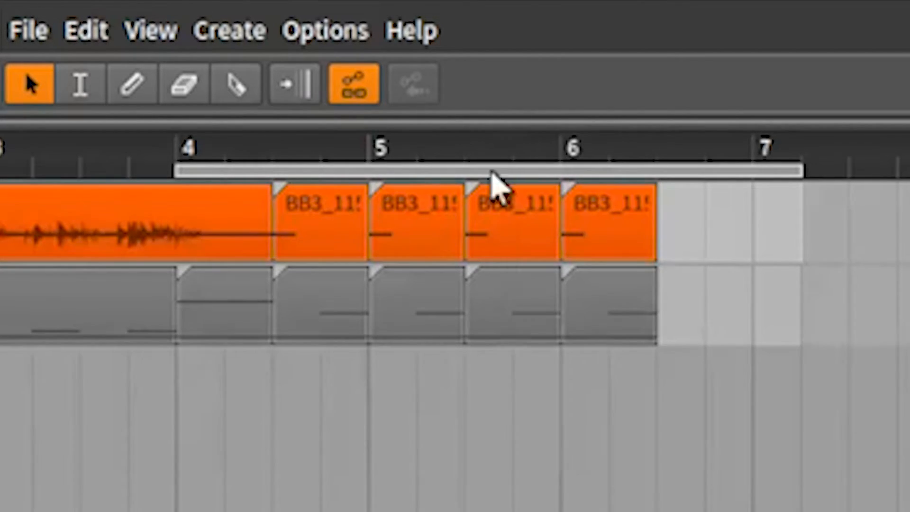
pyautogui.moveTo(476, 178)
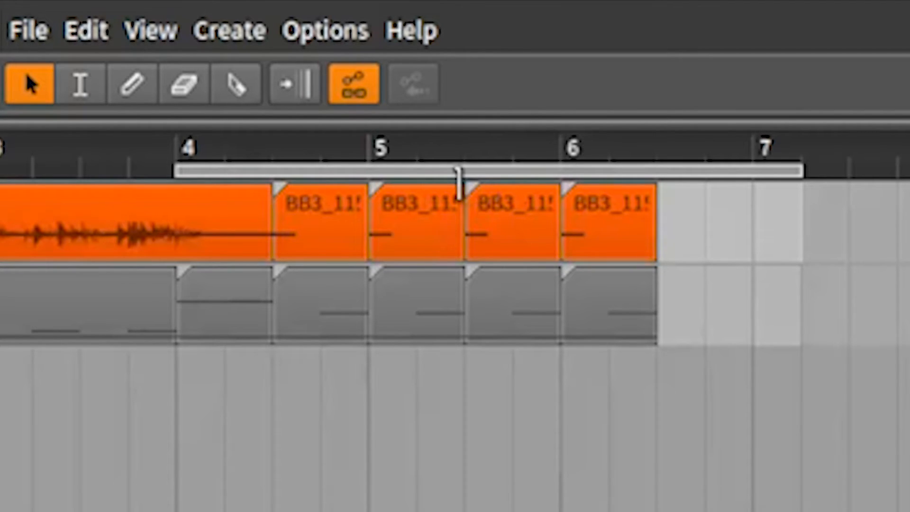
pyautogui.moveTo(531, 216)
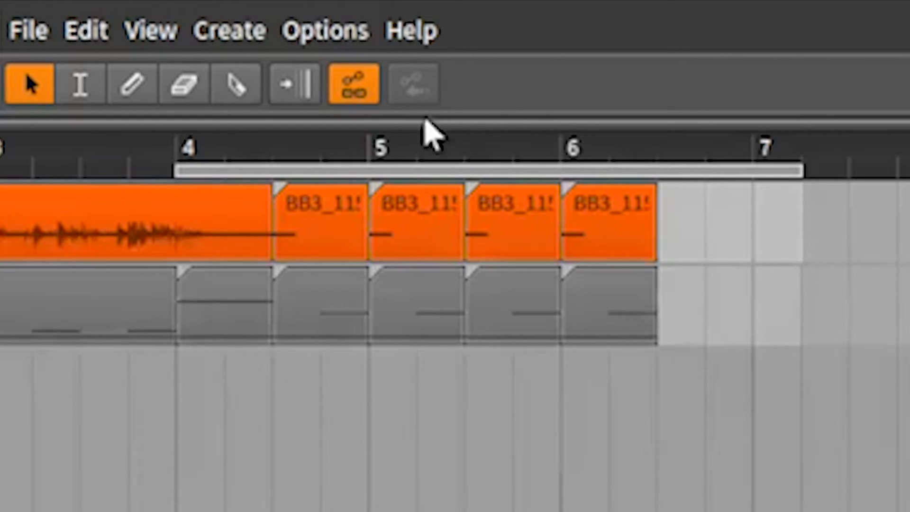
pyautogui.moveTo(415, 139)
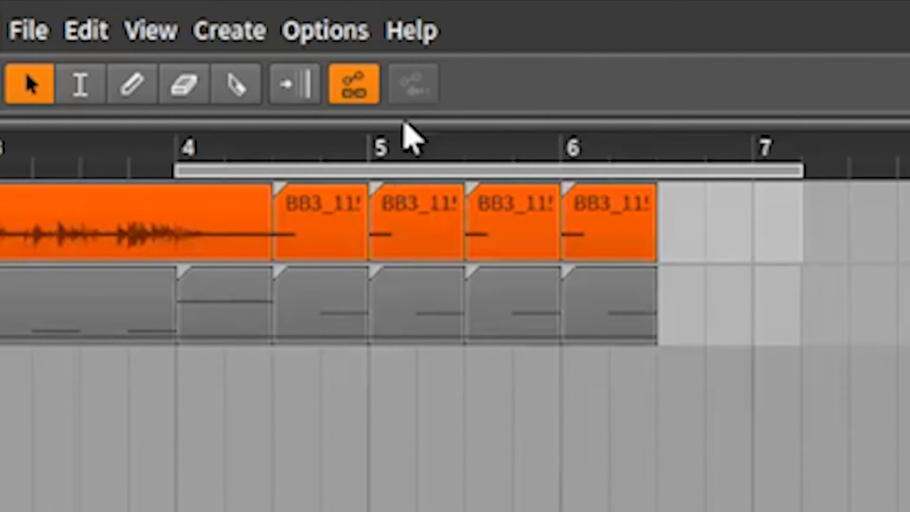
pyautogui.moveTo(462, 131)
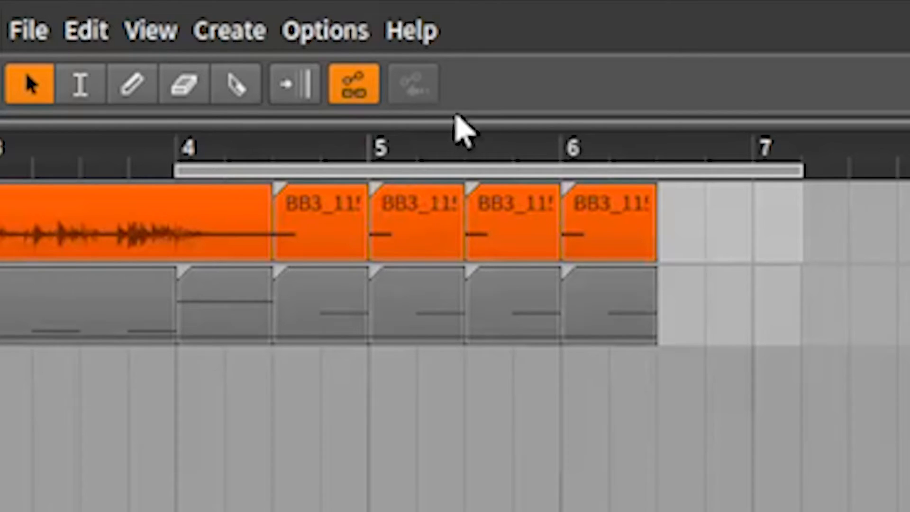
pyautogui.moveTo(418, 146)
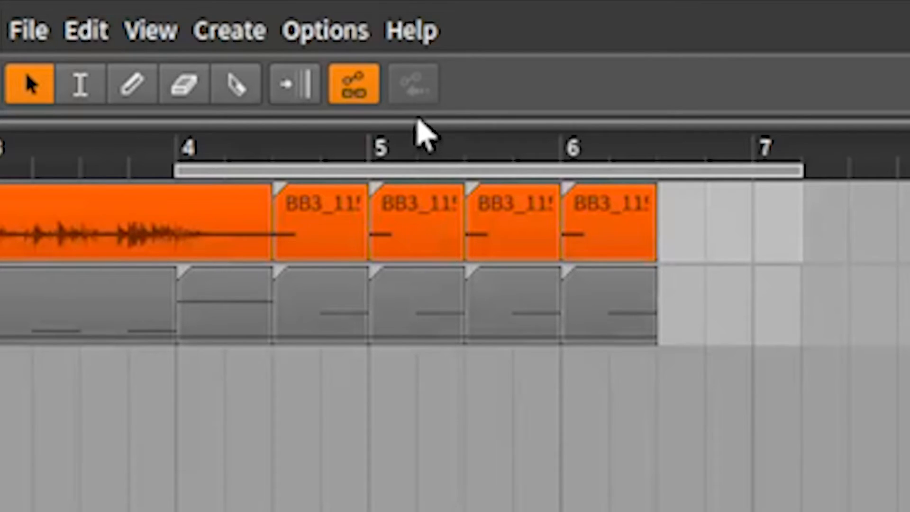
pyautogui.click(419, 145)
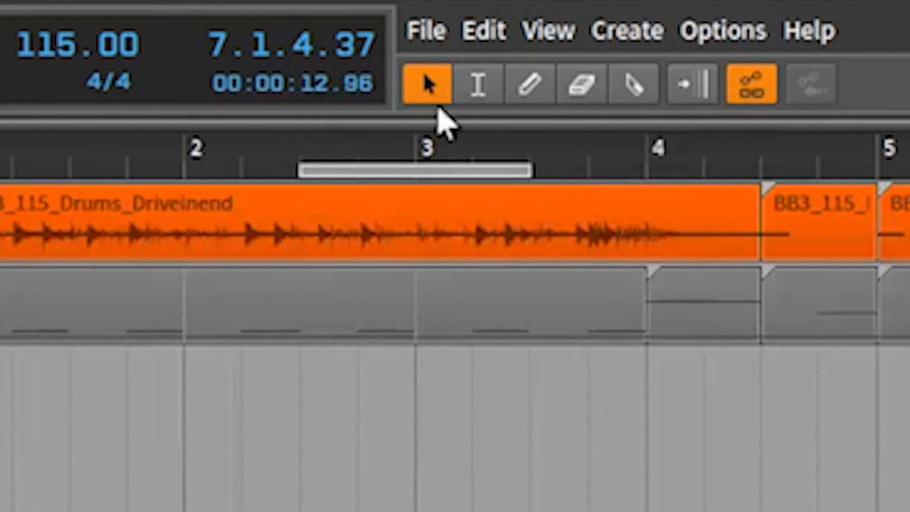
pyautogui.moveTo(430, 140)
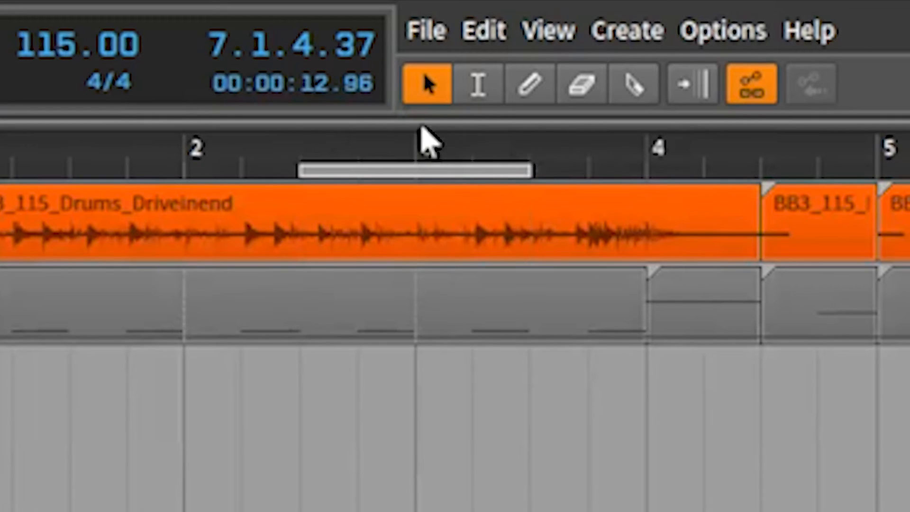